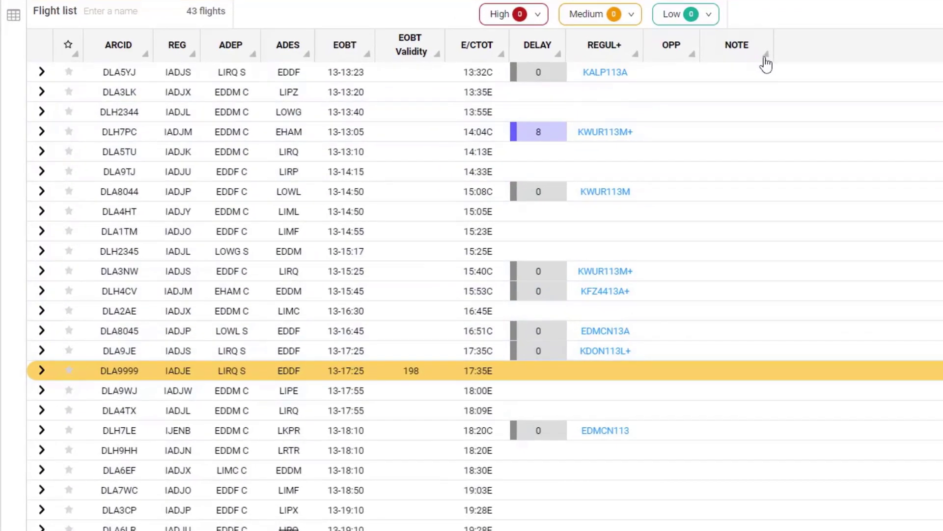
# - Reach Manage Alerts from the column options to show the Customise alerts dialog
pyautogui.click(766, 57)
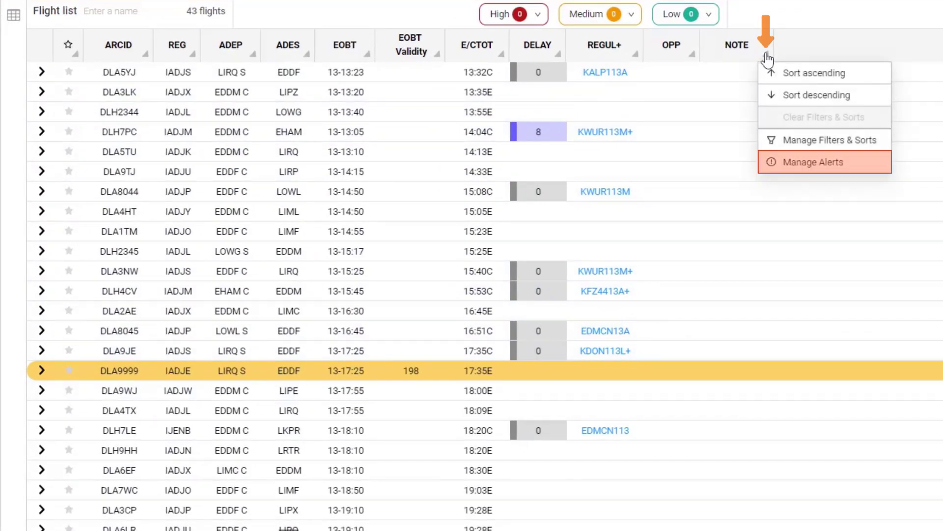
pyautogui.moveTo(779, 135)
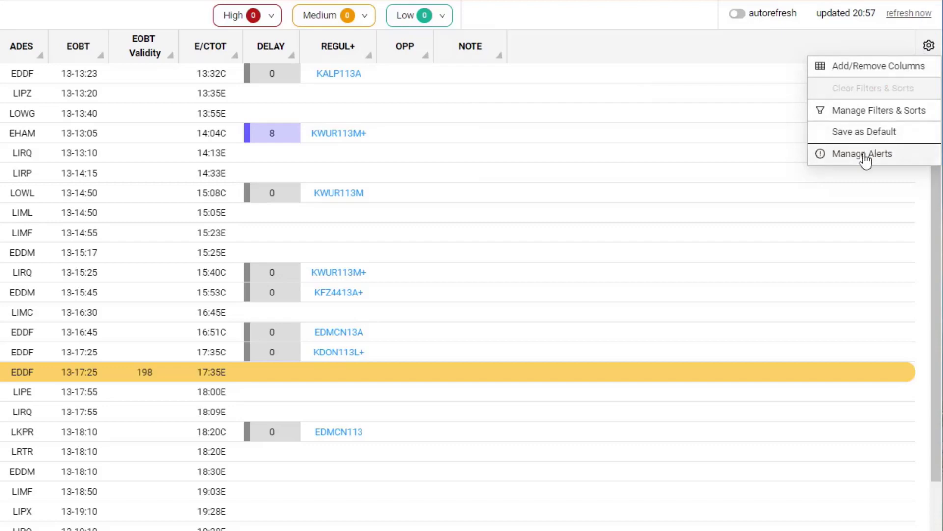
pyautogui.click(862, 154)
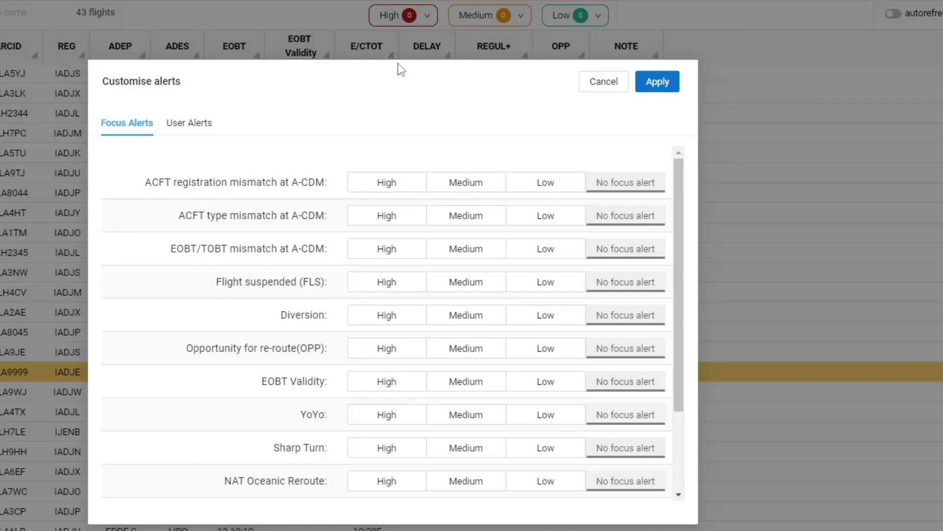
pyautogui.moveTo(348, 96)
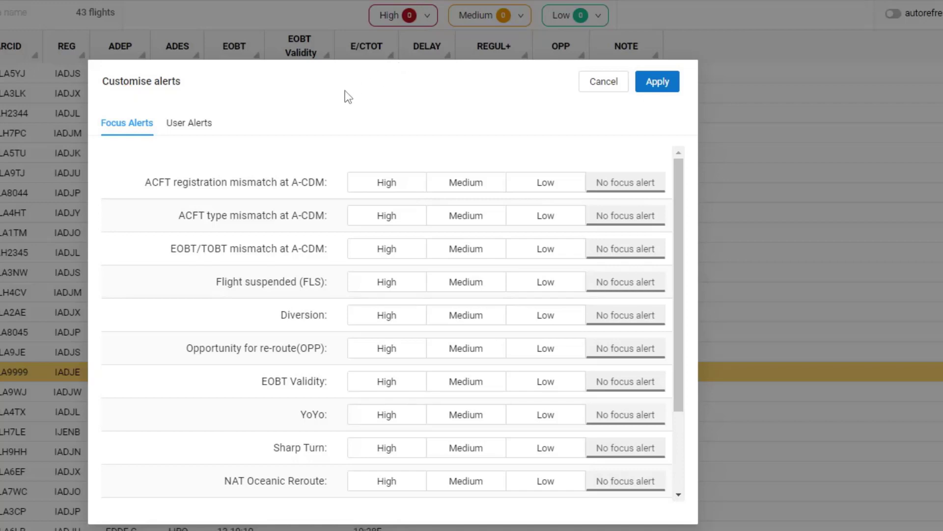
pyautogui.moveTo(404, 94)
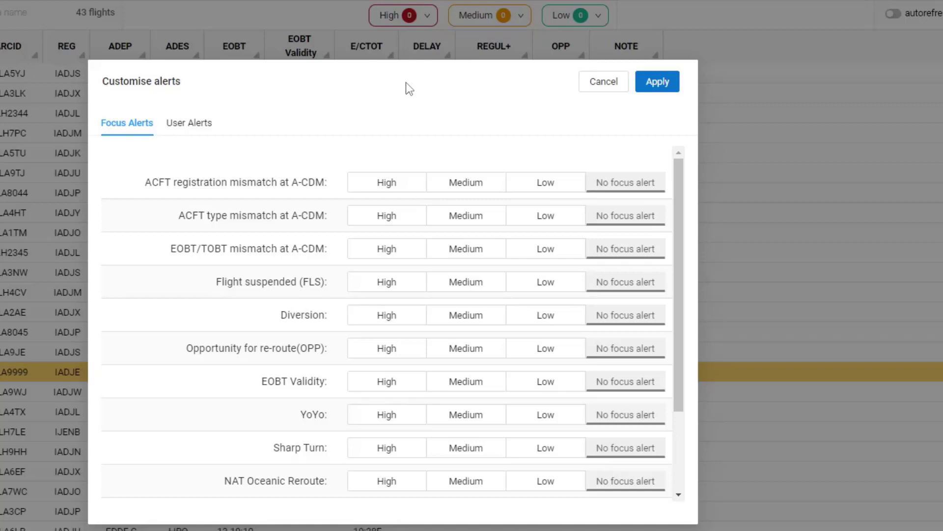
pyautogui.moveTo(317, 160)
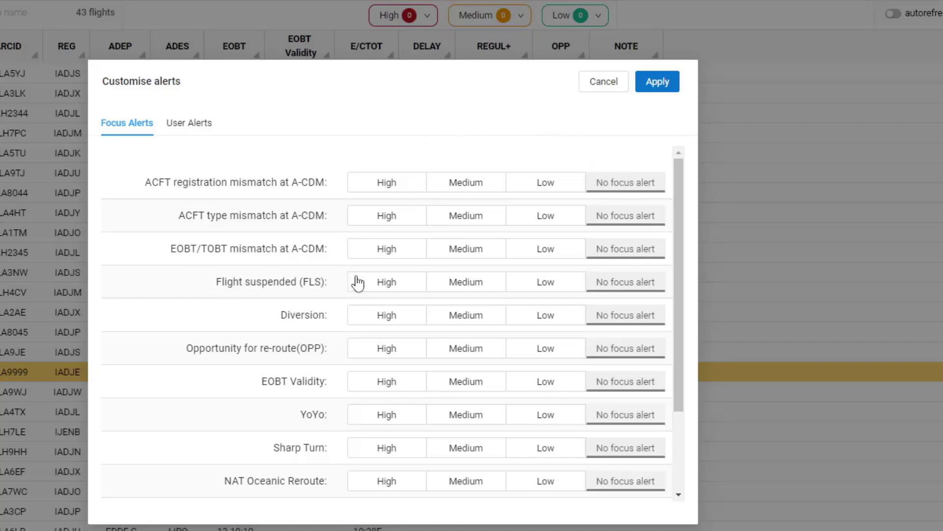
# - Set Flight suspended High, EOBT Validity and Sharp Turn Medium, ACFT registration mismatch and Rerouting Low
pyautogui.click(387, 314)
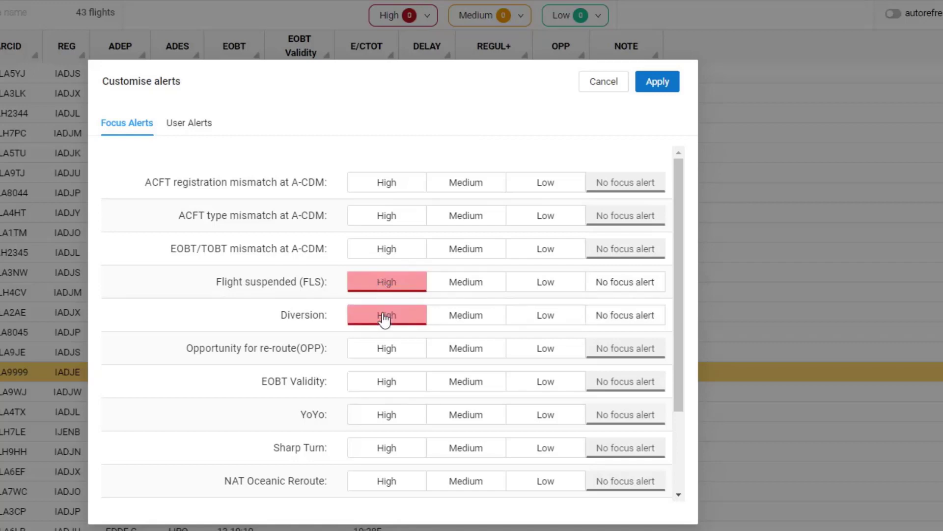
pyautogui.click(386, 314)
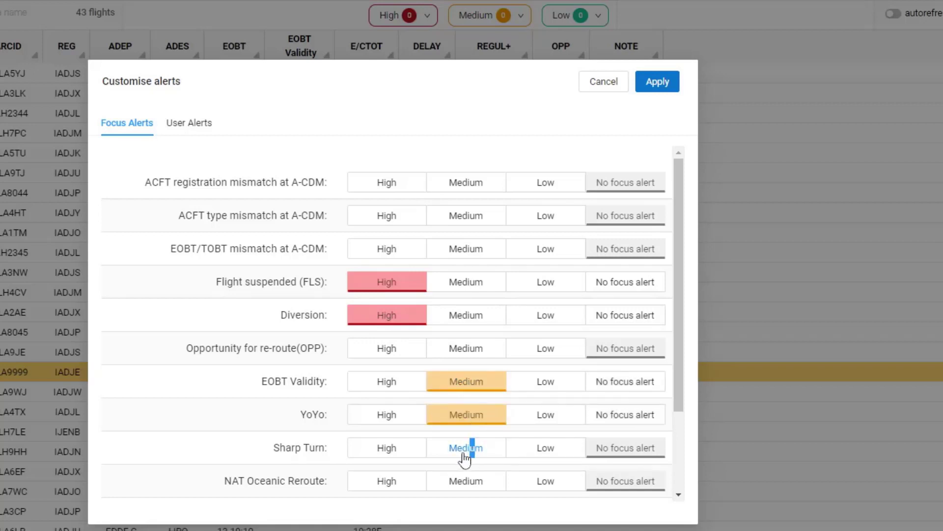
pyautogui.click(465, 448)
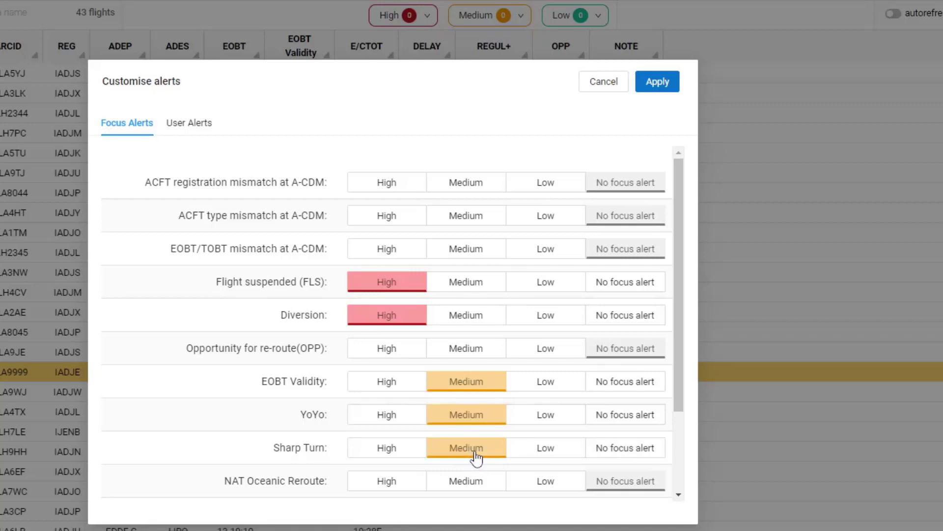
pyautogui.moveTo(544, 182)
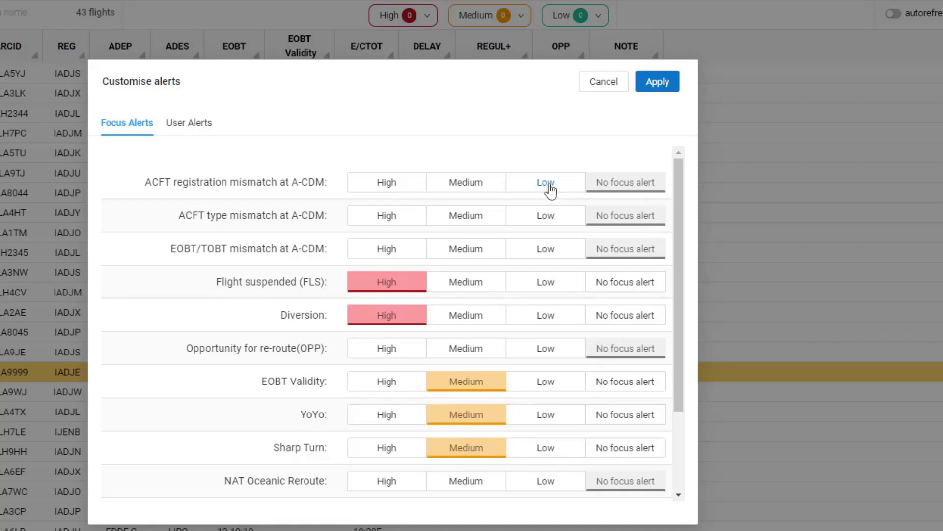
pyautogui.click(545, 183)
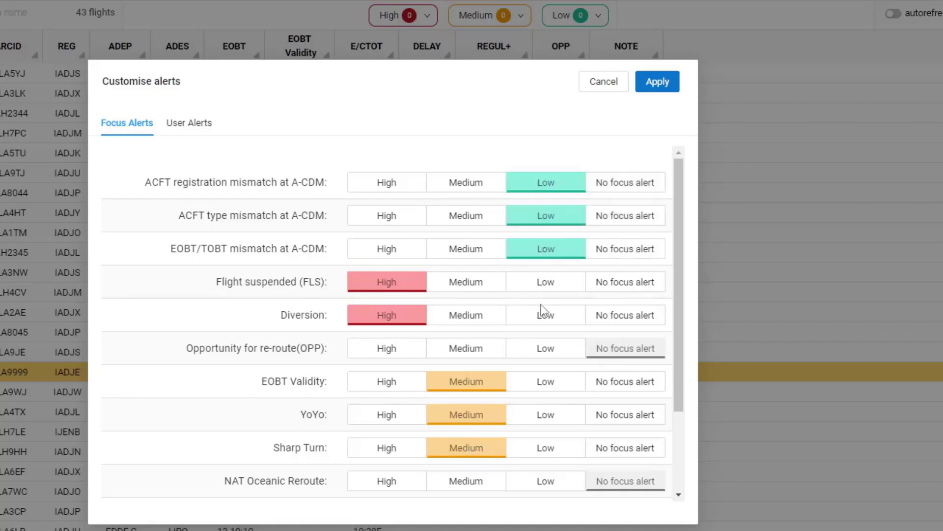
pyautogui.scroll(-3)
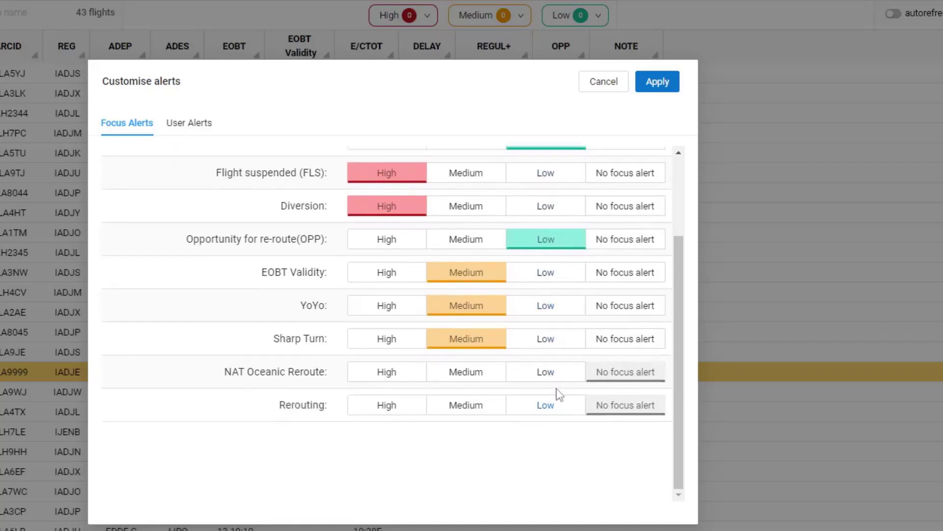
pyautogui.click(545, 404)
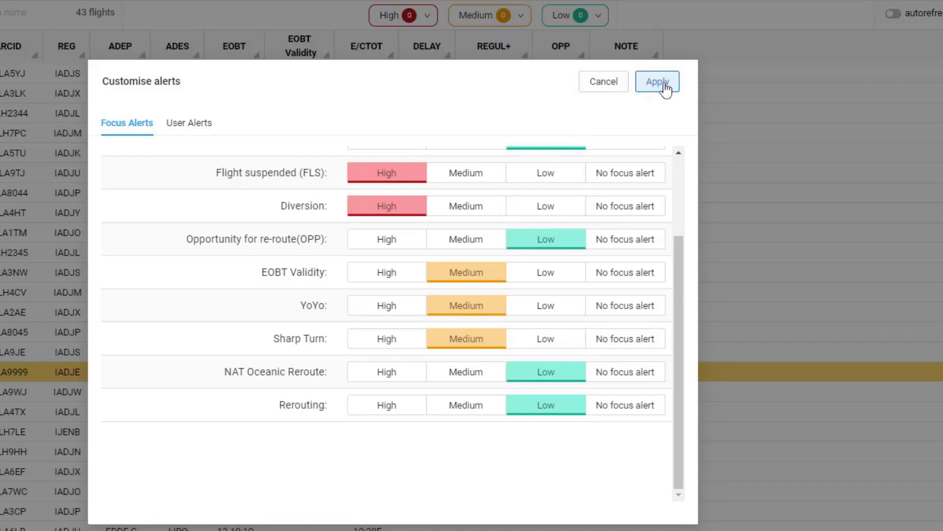
# - Apply the focus alert settings and review the High, Medium and Low counter breakdowns
pyautogui.click(658, 81)
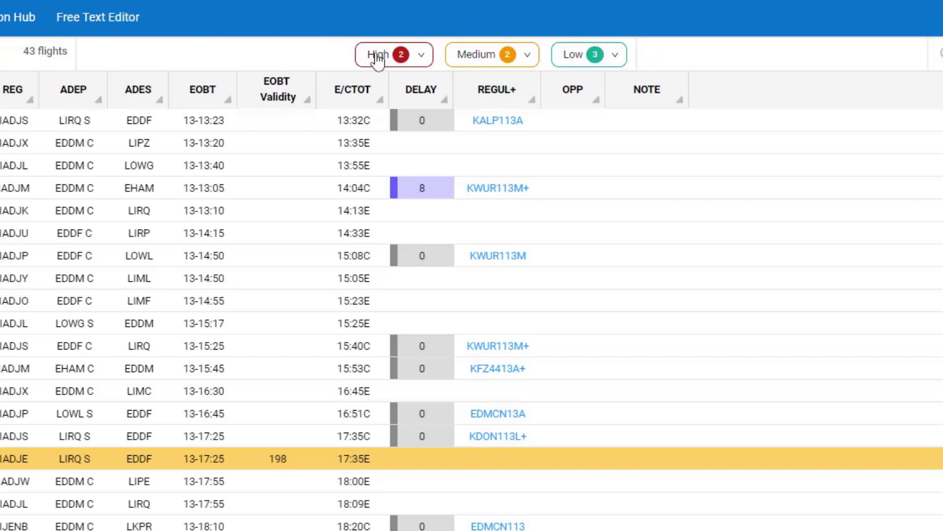
pyautogui.click(421, 55)
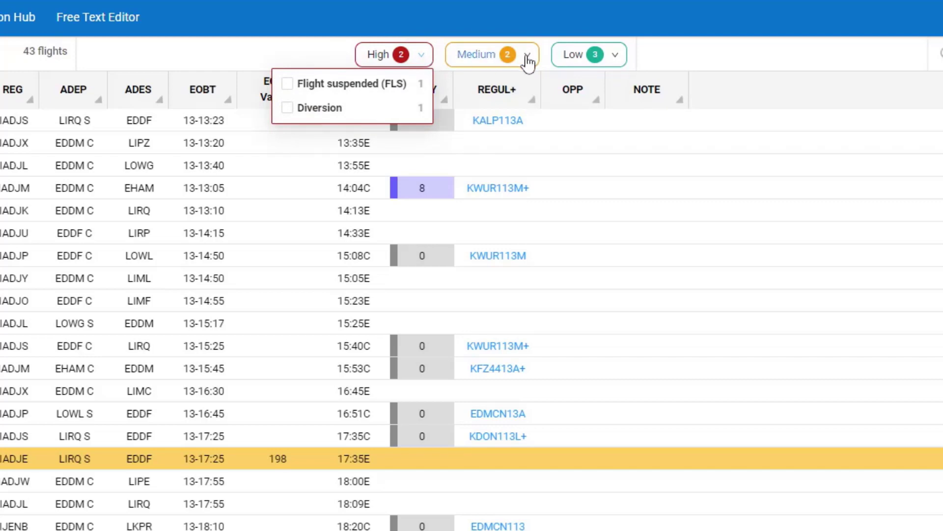
pyautogui.click(589, 54)
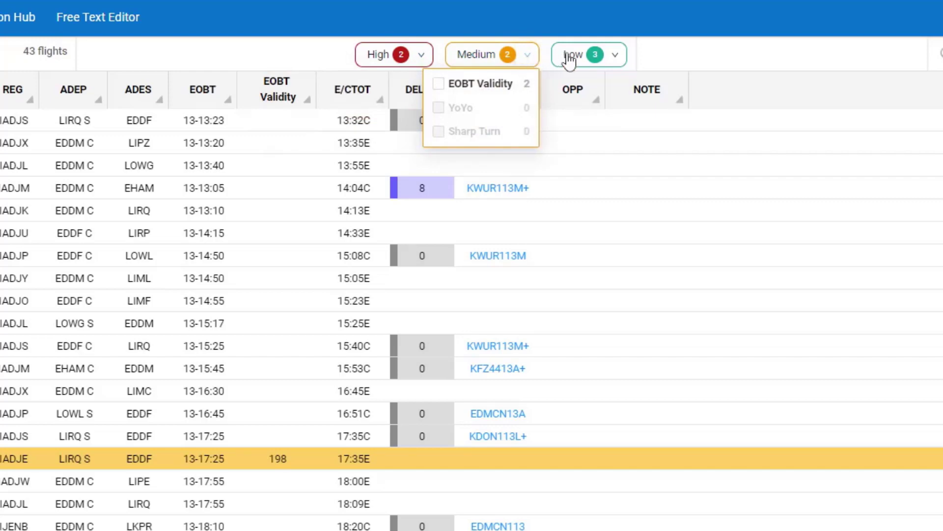
pyautogui.click(589, 54)
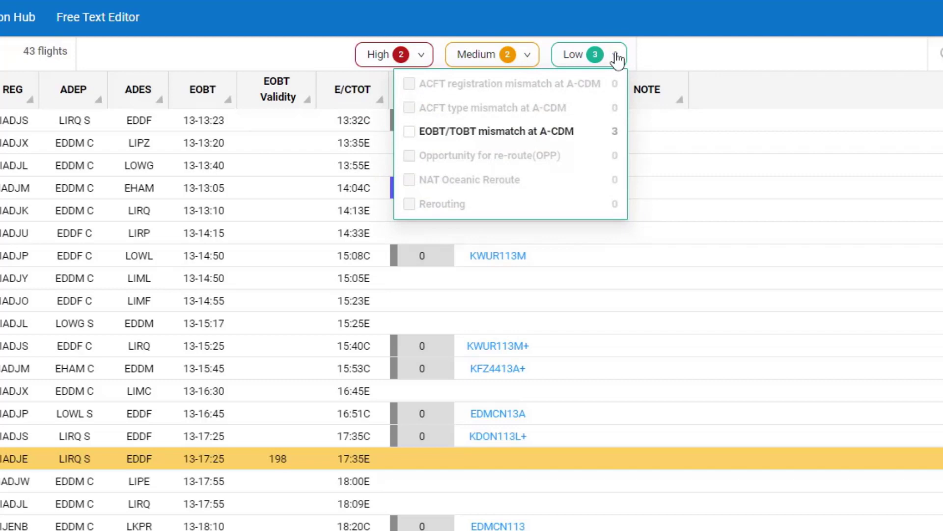
pyautogui.moveTo(508, 130)
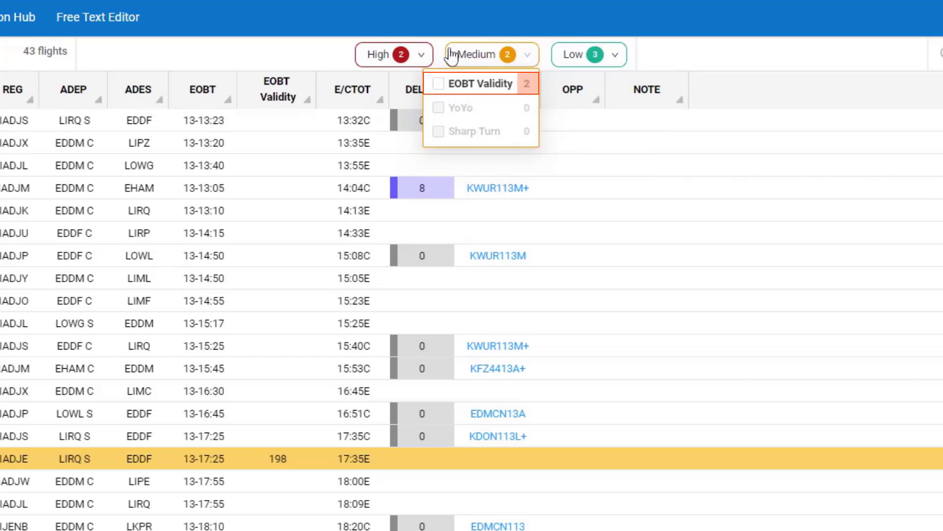
pyautogui.click(393, 54)
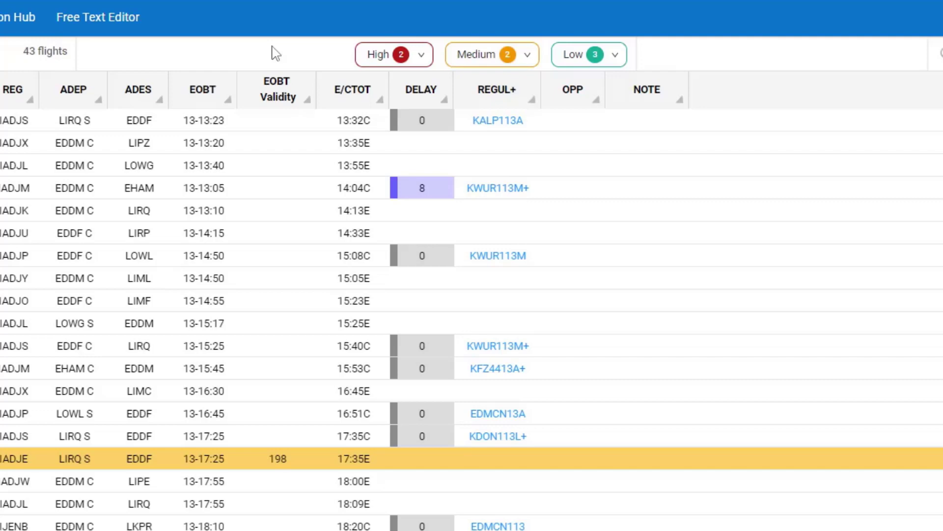
pyautogui.moveTo(348, 54)
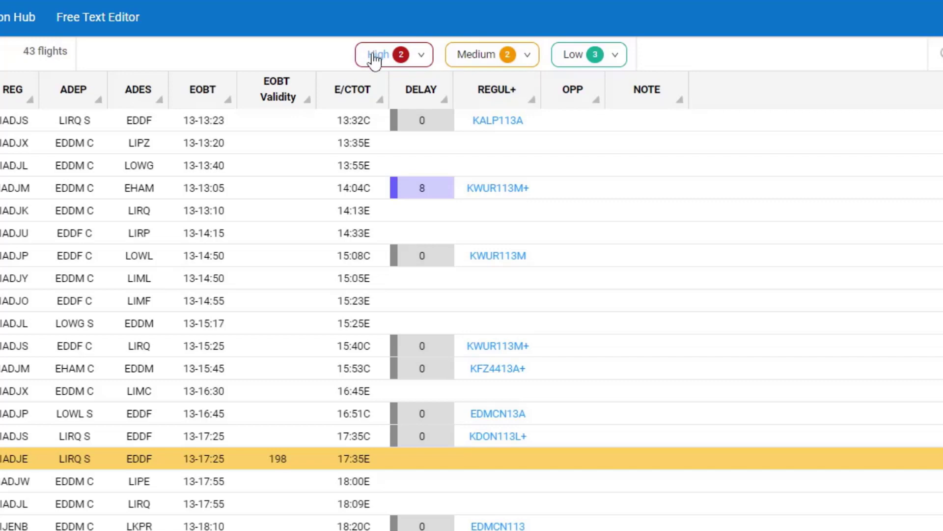
pyautogui.click(395, 54)
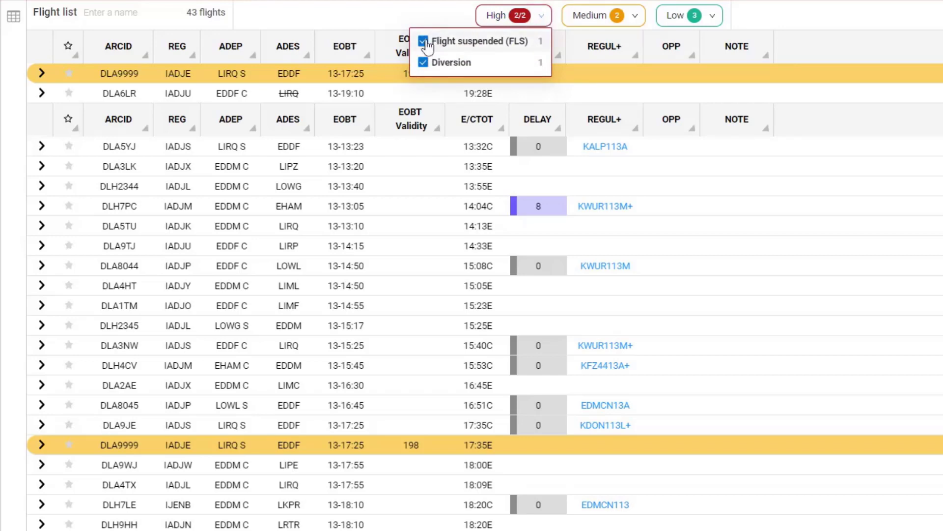
pyautogui.click(425, 41)
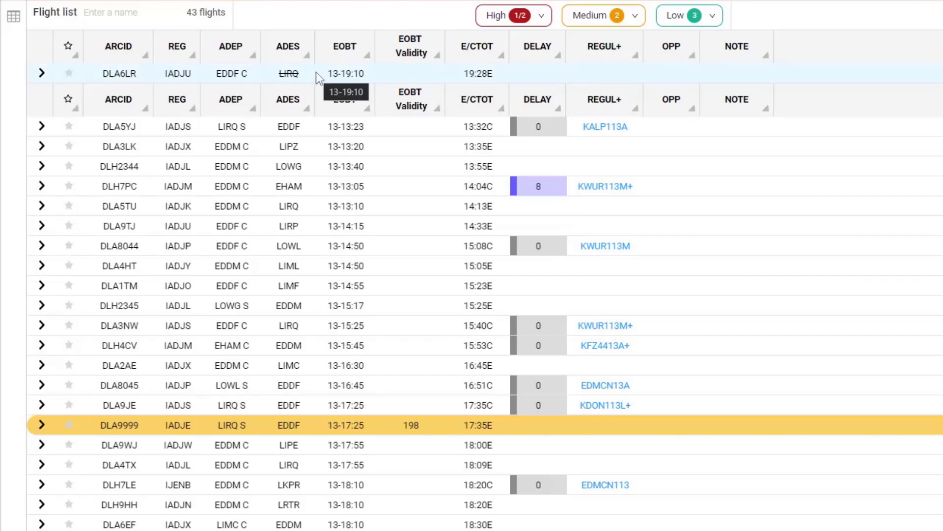
pyautogui.moveTo(370, 20)
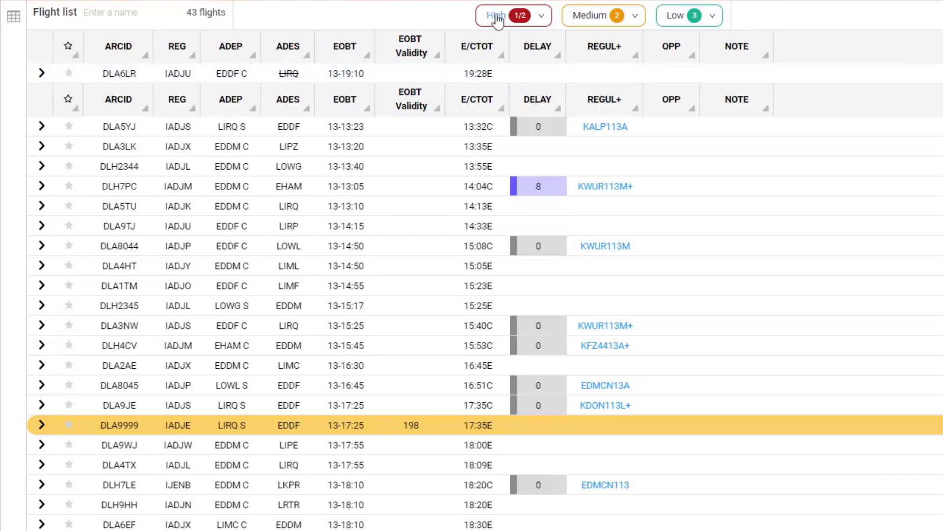
pyautogui.click(513, 16)
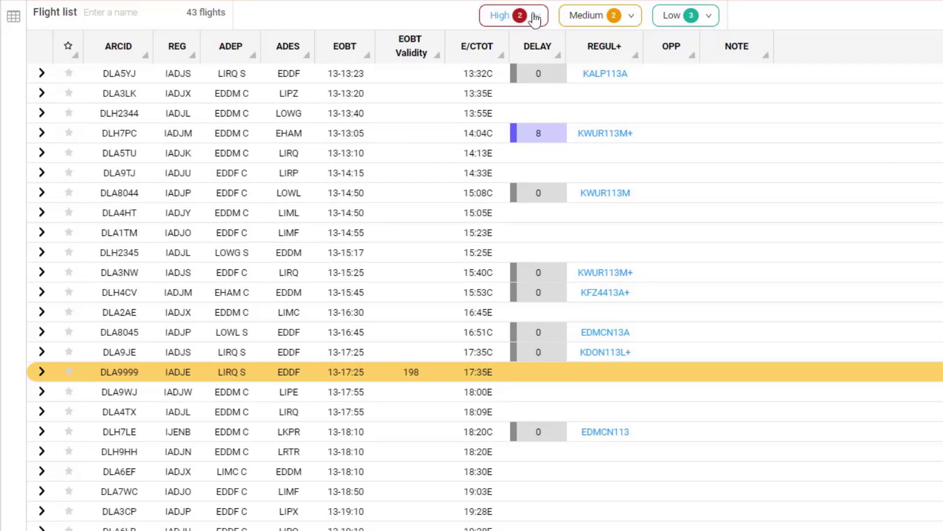
pyautogui.moveTo(528, 21)
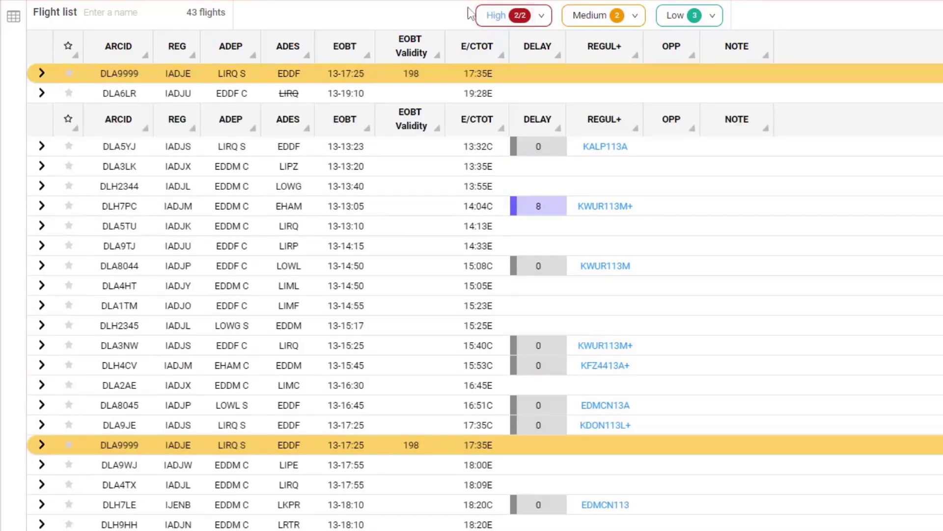
pyautogui.moveTo(407, 14)
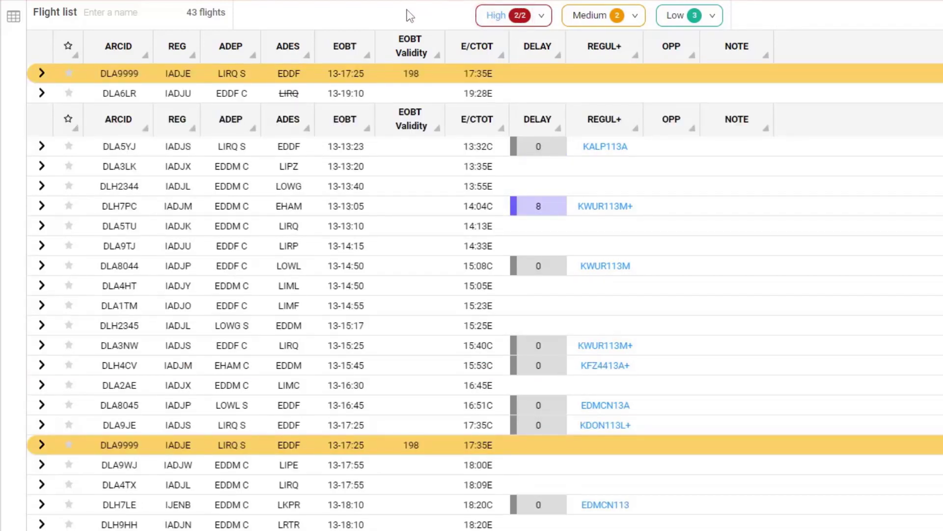
pyautogui.moveTo(451, 23)
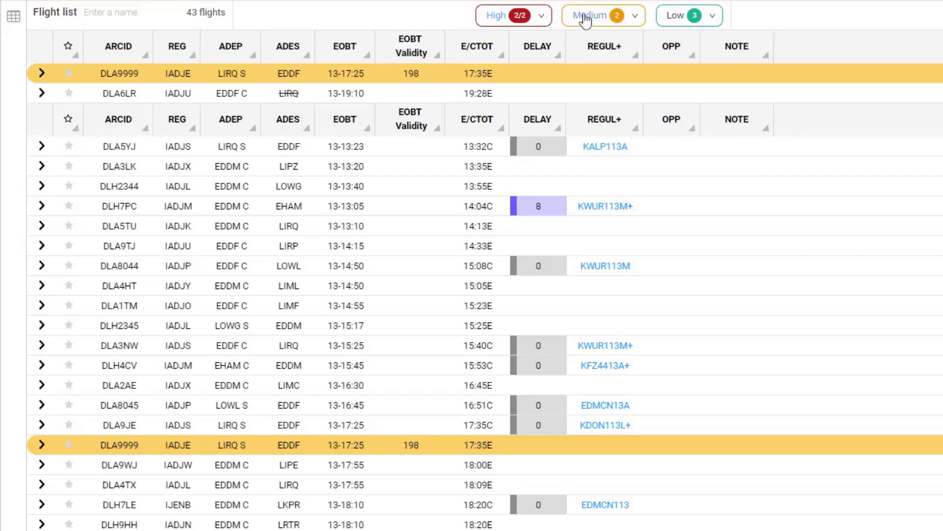
# - Pin Medium alert flights atop the list, pinning then unpinning the Low alert flights
pyautogui.click(591, 14)
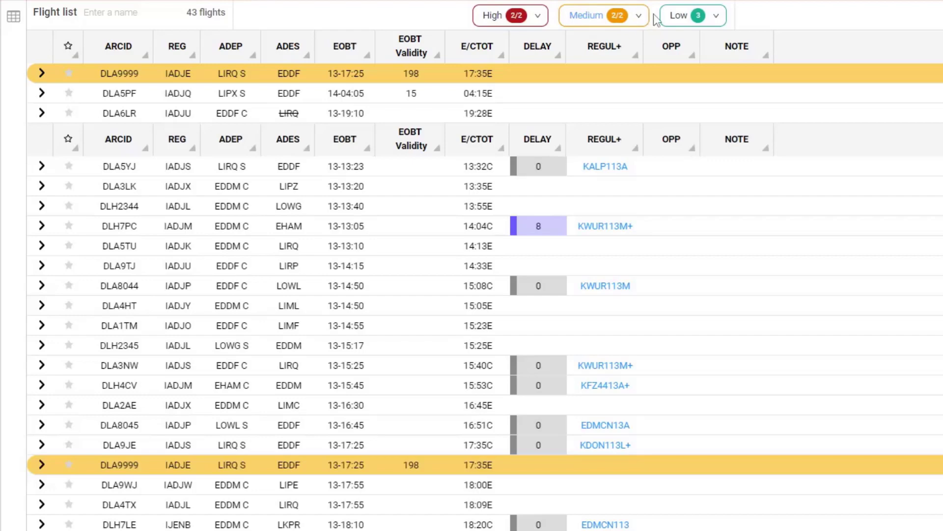
pyautogui.click(685, 14)
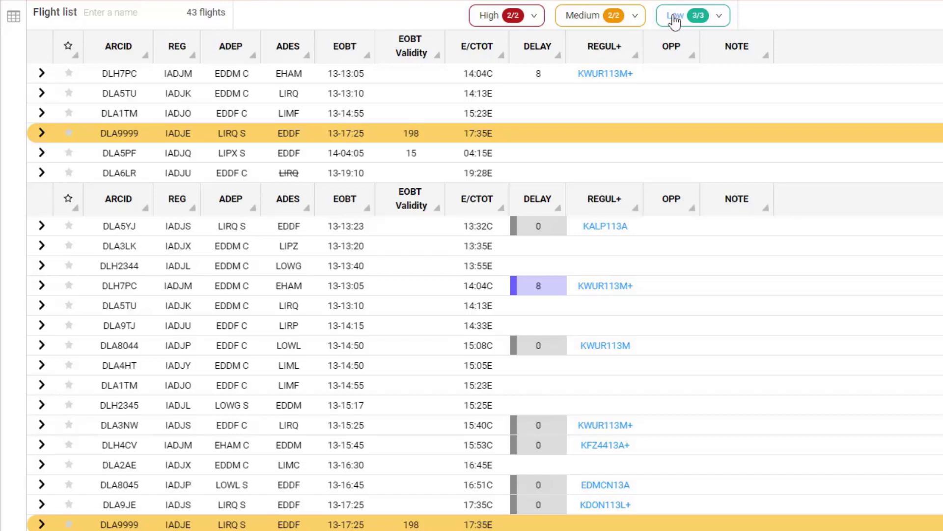
pyautogui.click(685, 15)
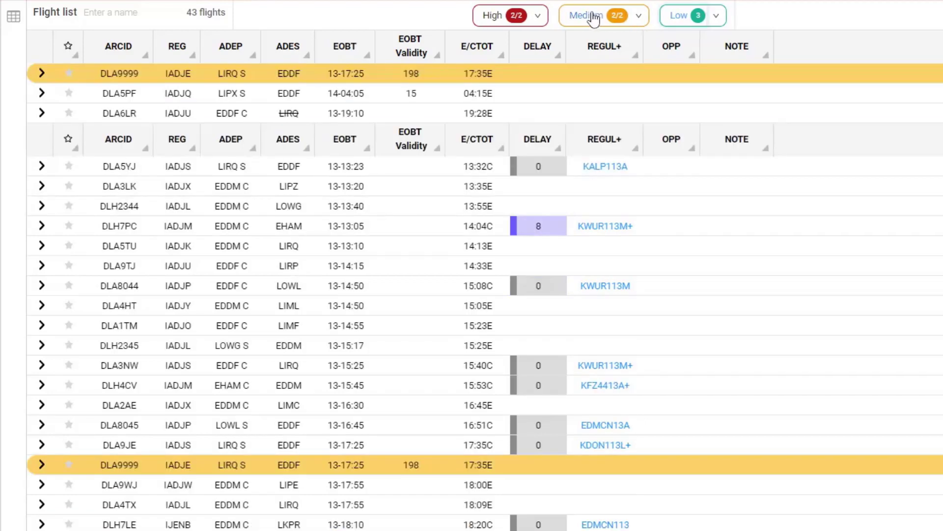